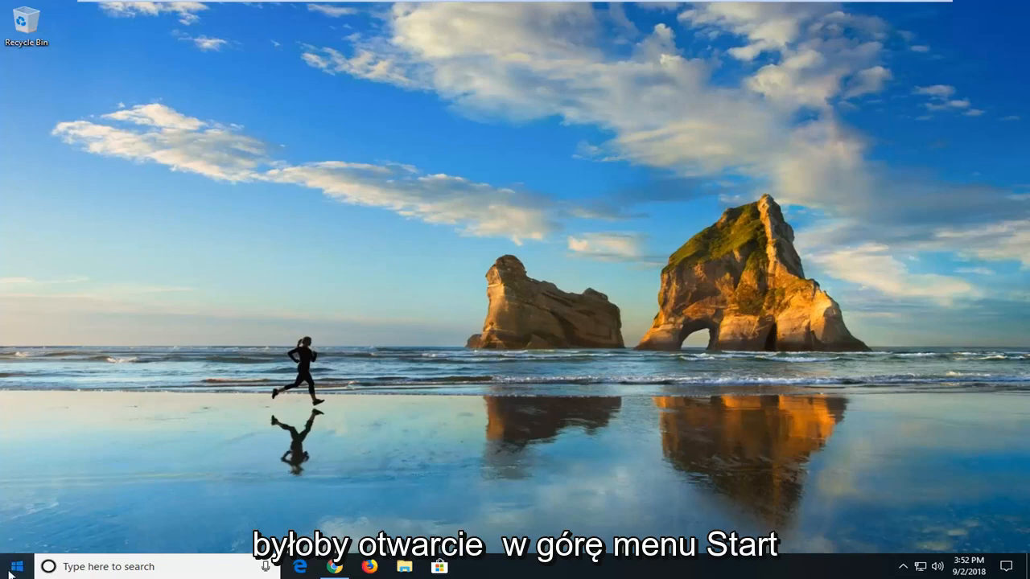
- Search the Start menu for 'control panel' and launch Control Panel
{"action": "left_click", "coordinate": [10, 565]}
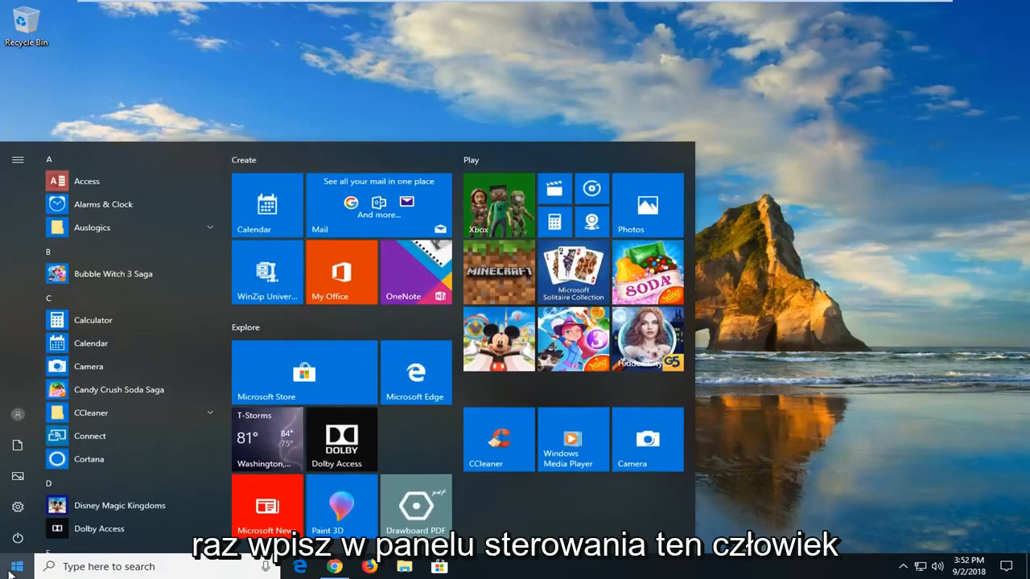
{"action": "type", "text": "control panel"}
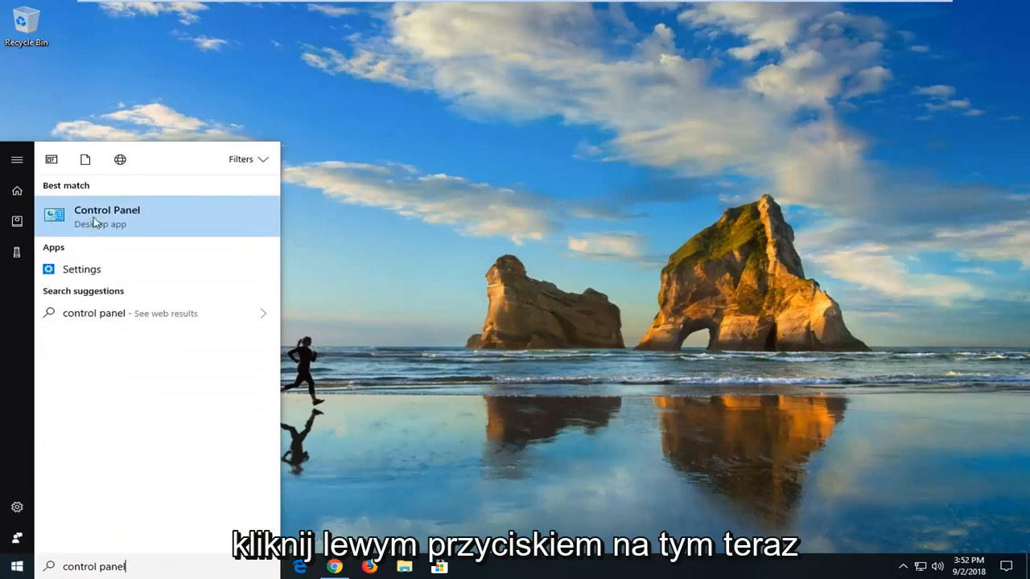
{"action": "left_click", "coordinate": [106, 215]}
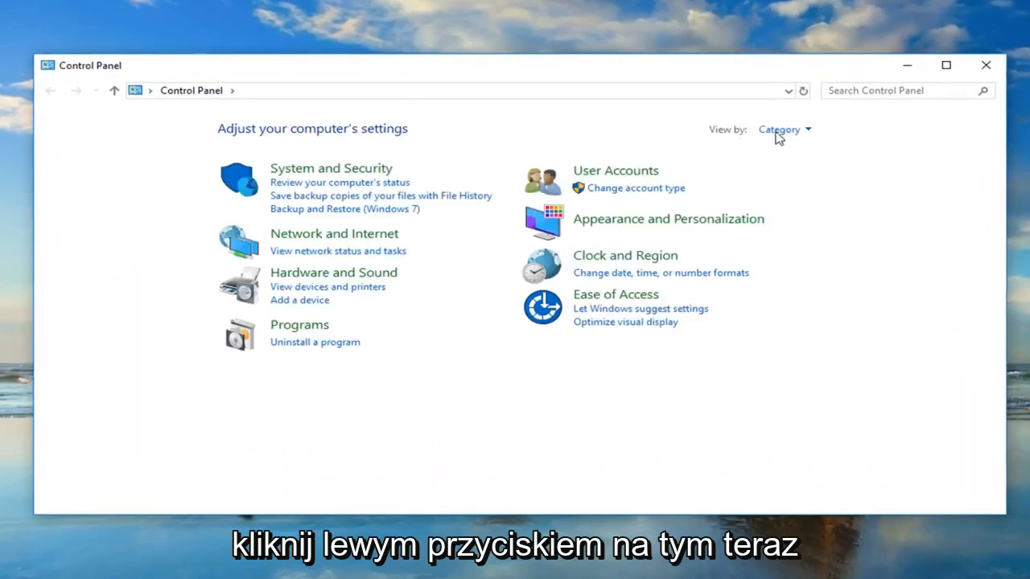
- View Control Panel as large icons and open Balanced plan settings in Power Options
{"action": "left_click", "coordinate": [784, 128]}
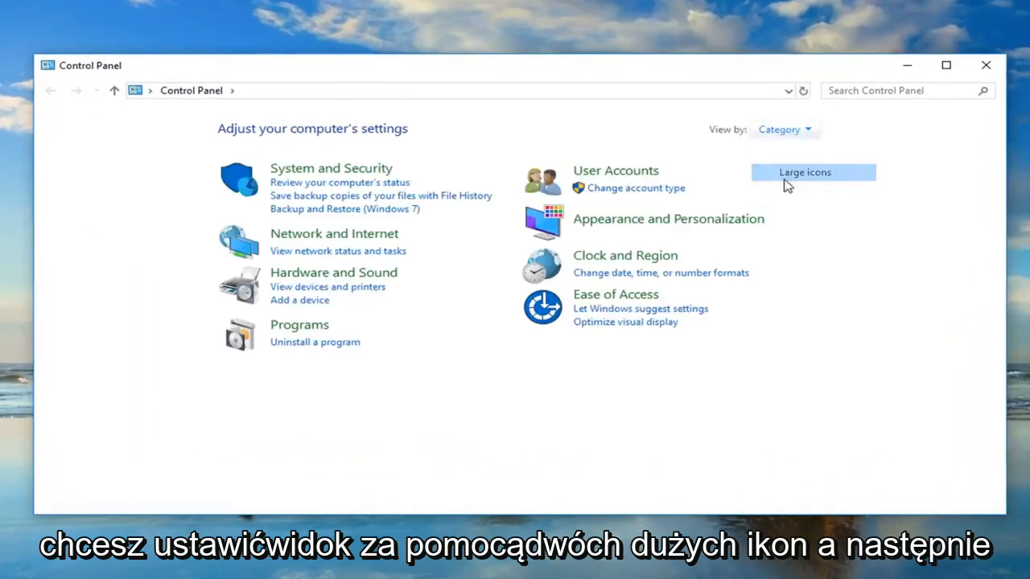
{"action": "left_click", "coordinate": [805, 172]}
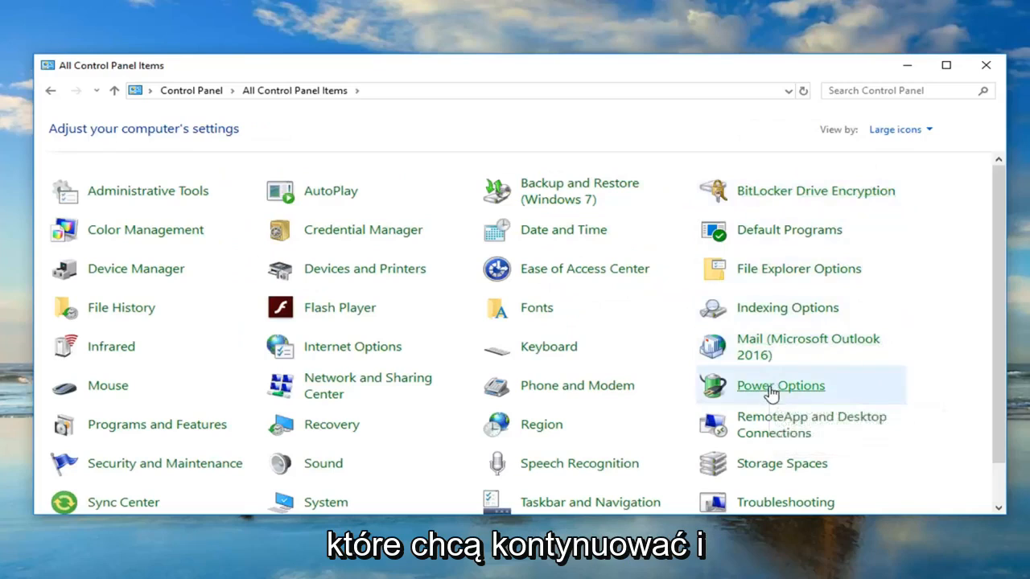
{"action": "left_click", "coordinate": [780, 385]}
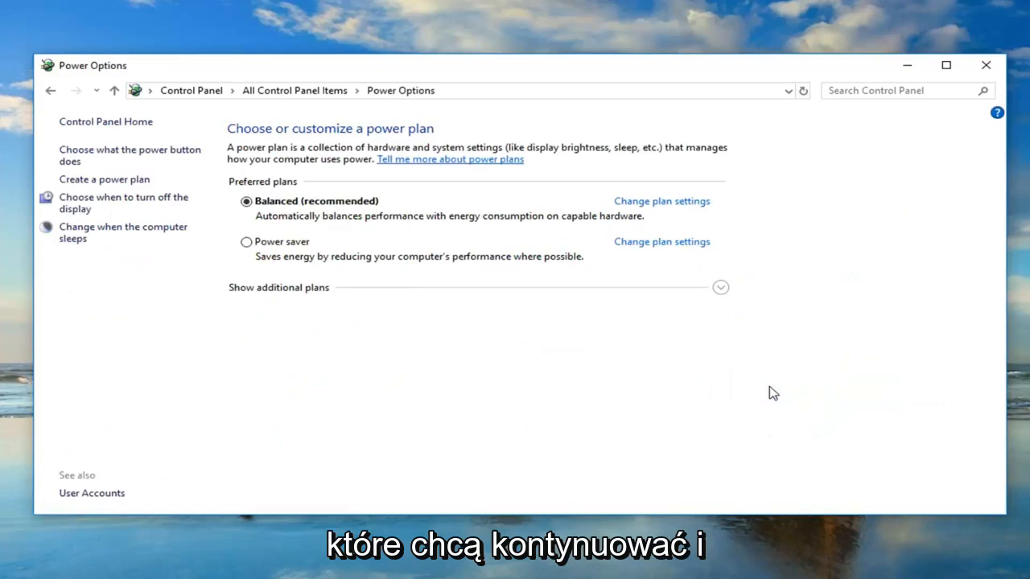
{"action": "mouse_move", "coordinate": [682, 211]}
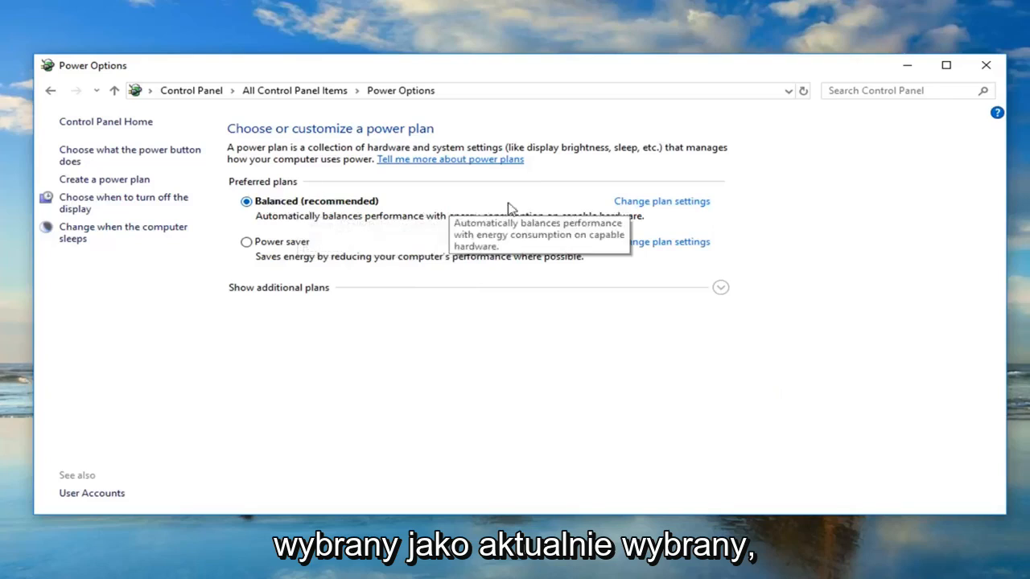
{"action": "mouse_move", "coordinate": [641, 208]}
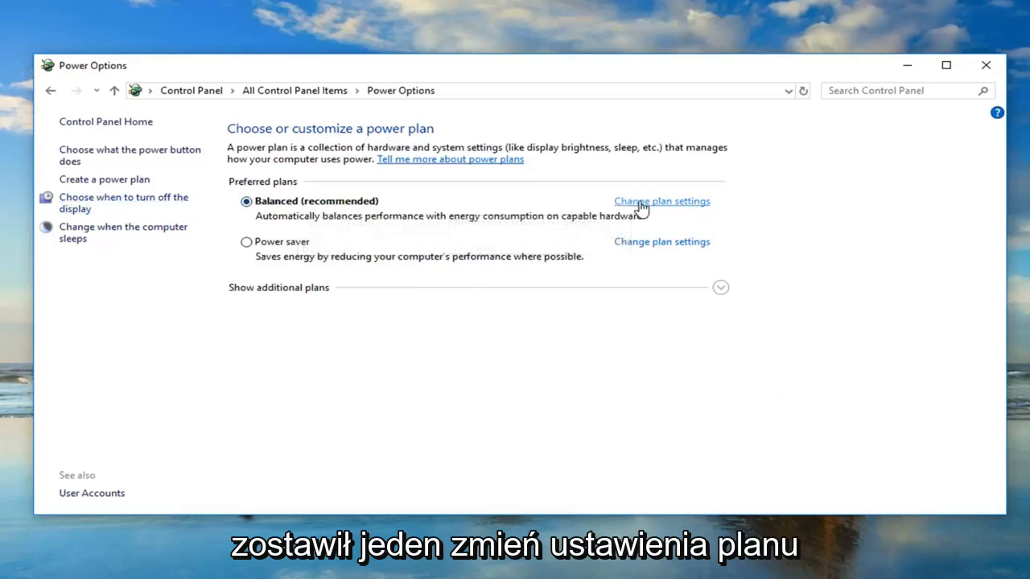
{"action": "left_click", "coordinate": [661, 201]}
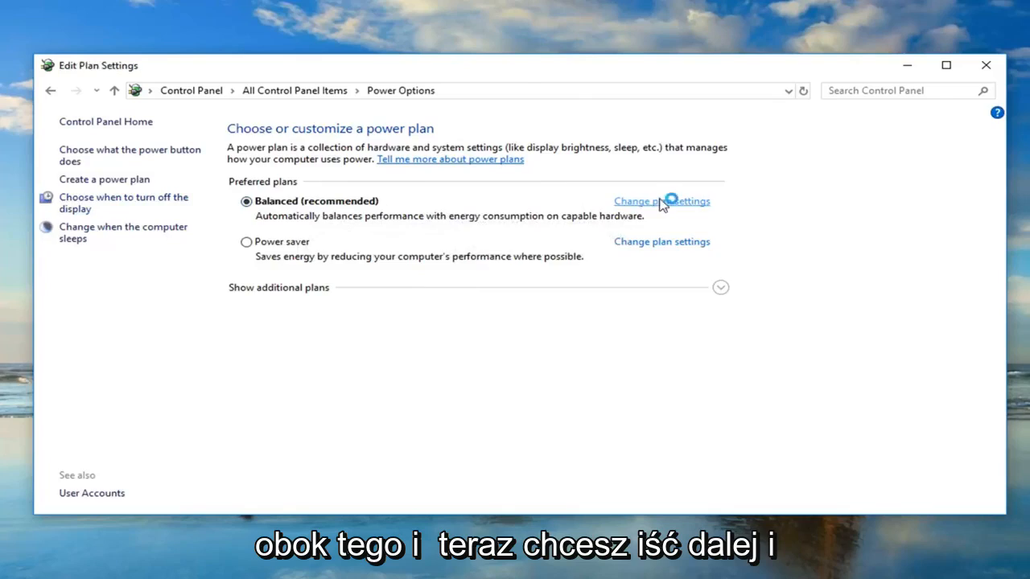
{"action": "left_click", "coordinate": [661, 201]}
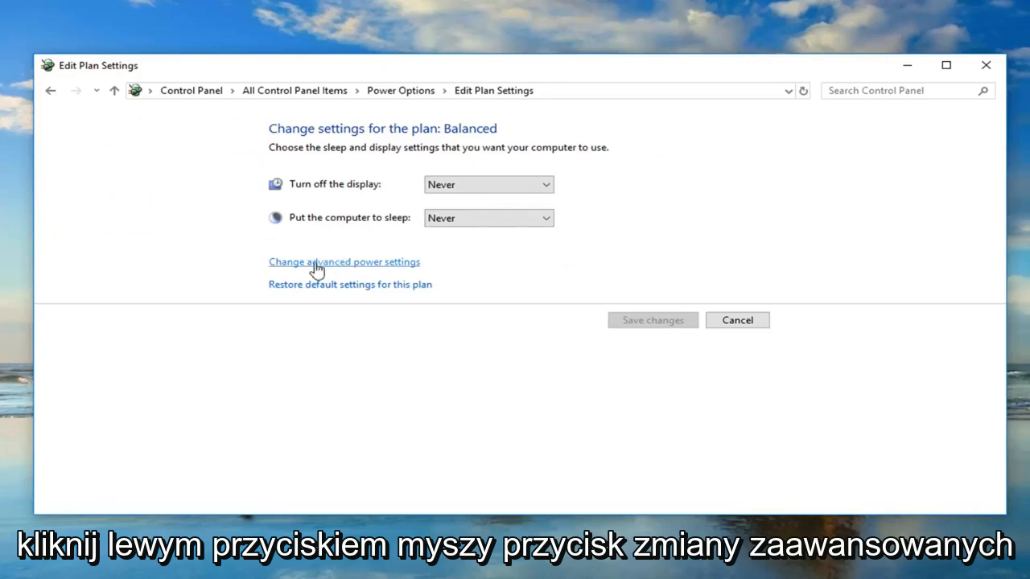
- Set Sleep > Allow wake timers to Disable in advanced power settings and confirm
{"action": "left_click", "coordinate": [344, 262]}
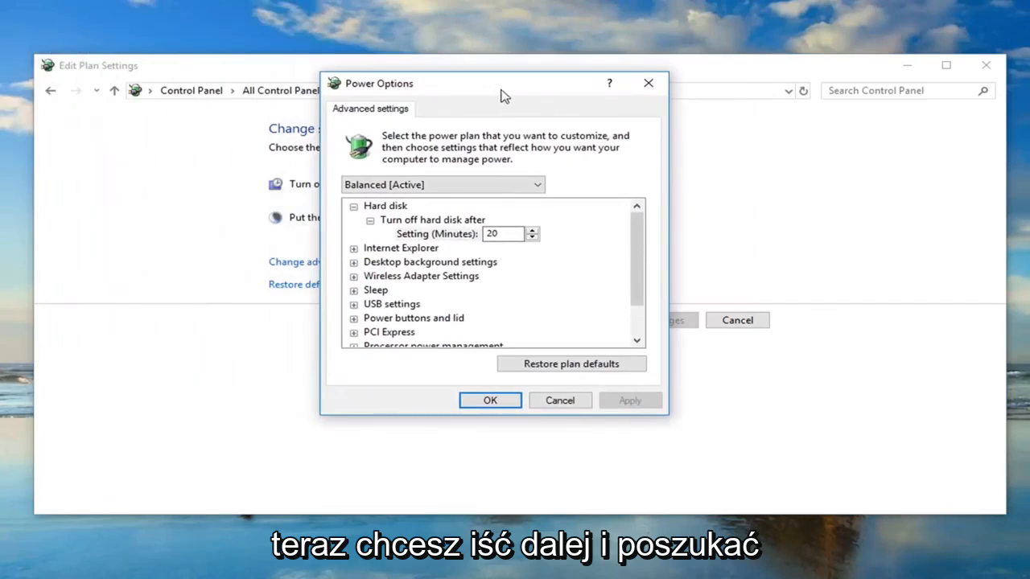
{"action": "mouse_move", "coordinate": [426, 218]}
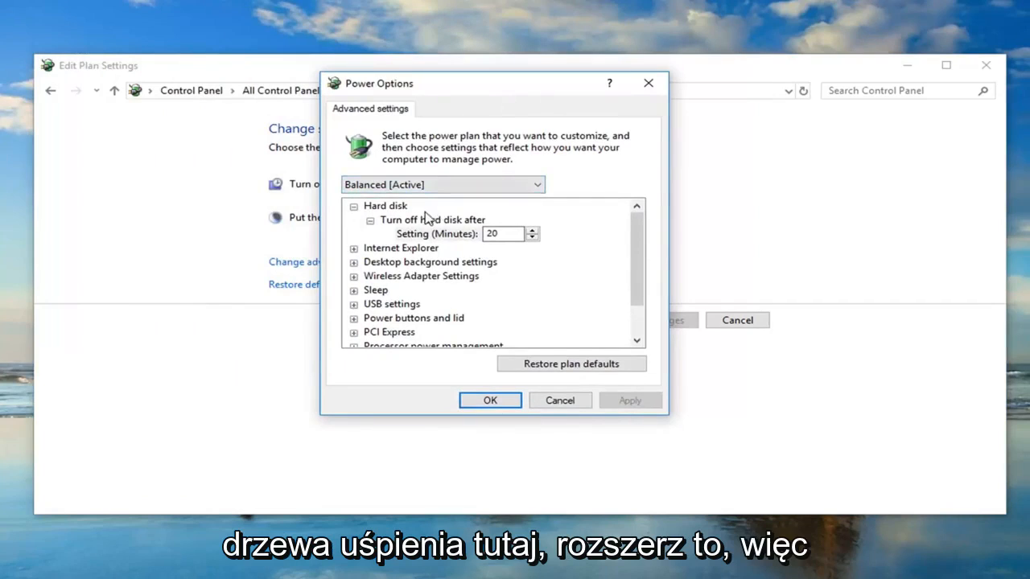
{"action": "left_click", "coordinate": [375, 289]}
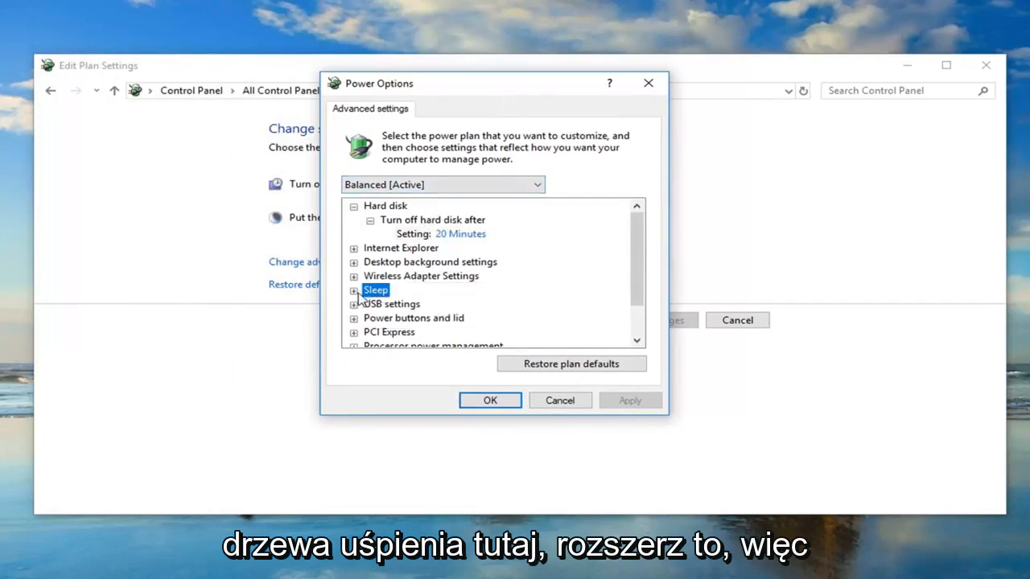
{"action": "left_click", "coordinate": [353, 289]}
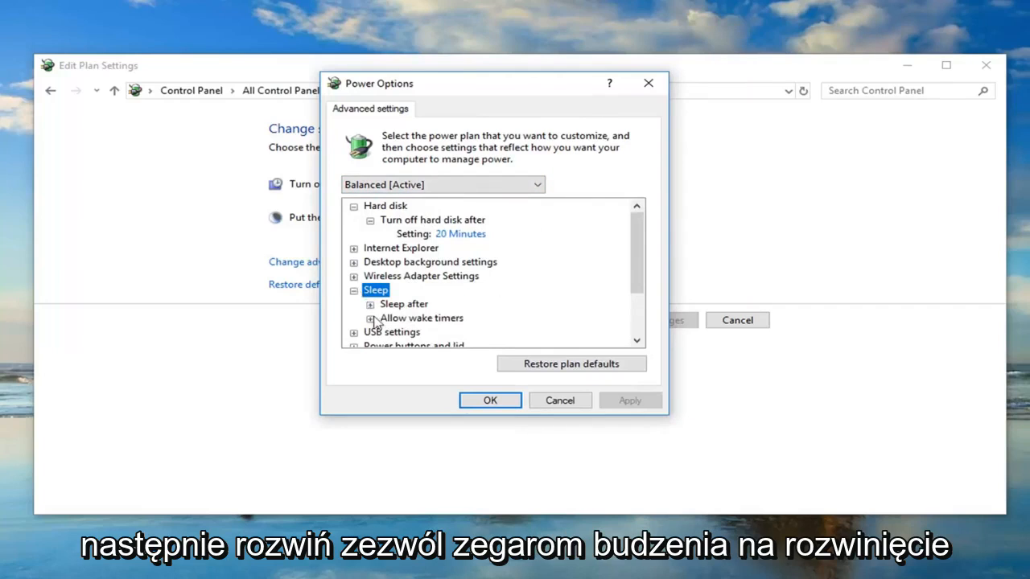
{"action": "left_click", "coordinate": [423, 318]}
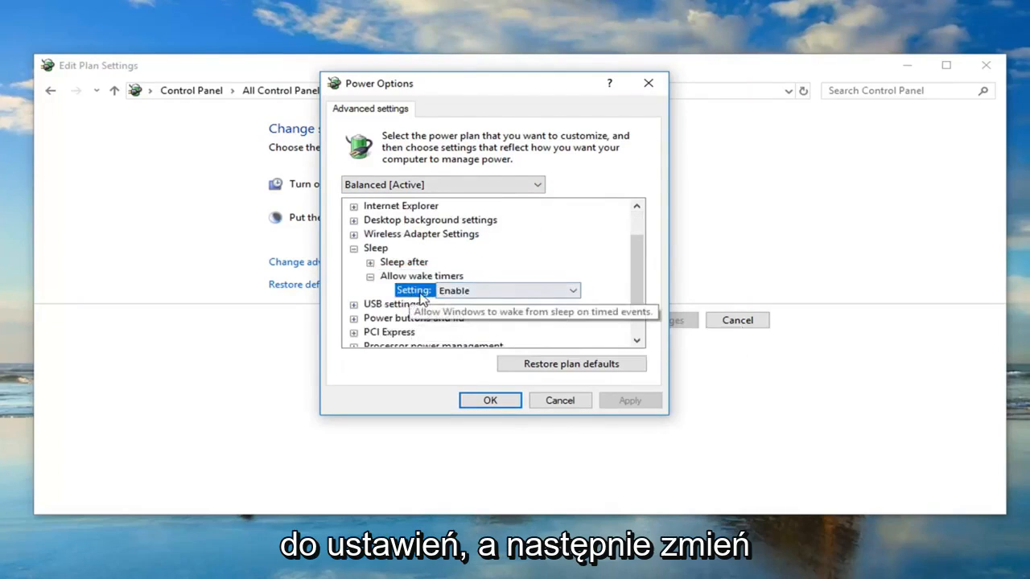
{"action": "mouse_move", "coordinate": [559, 299]}
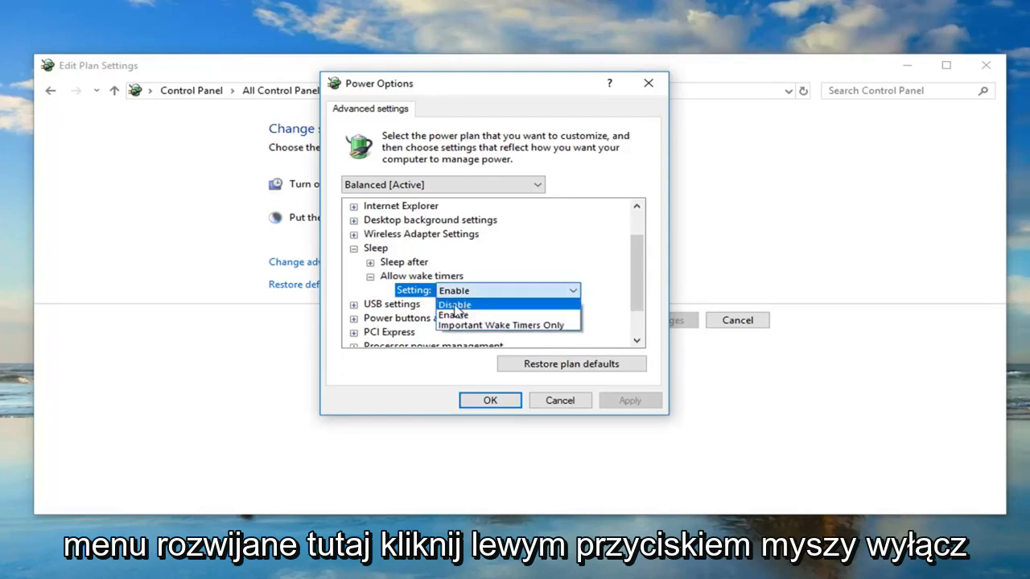
{"action": "left_click", "coordinate": [454, 305]}
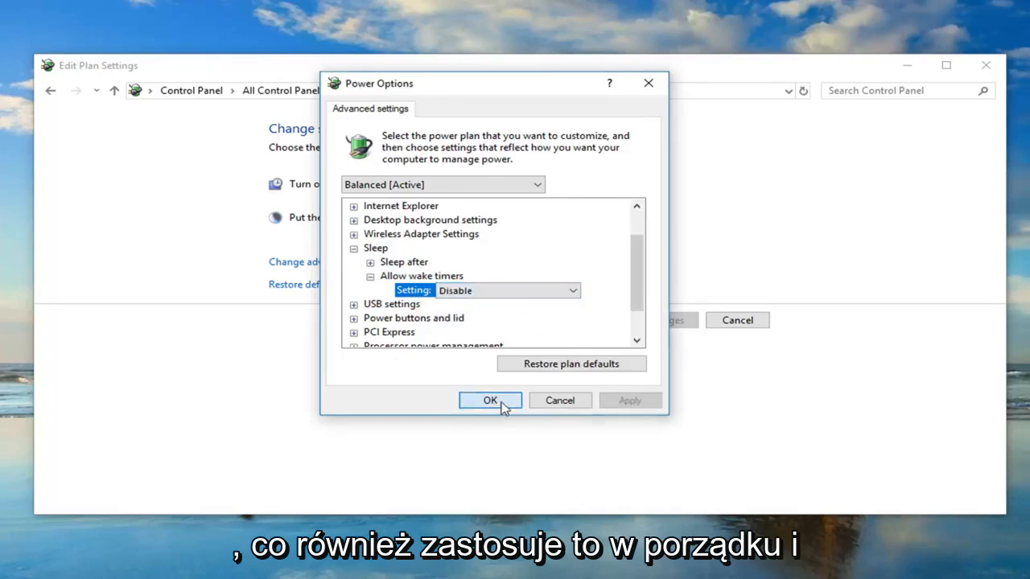
{"action": "left_click", "coordinate": [490, 400]}
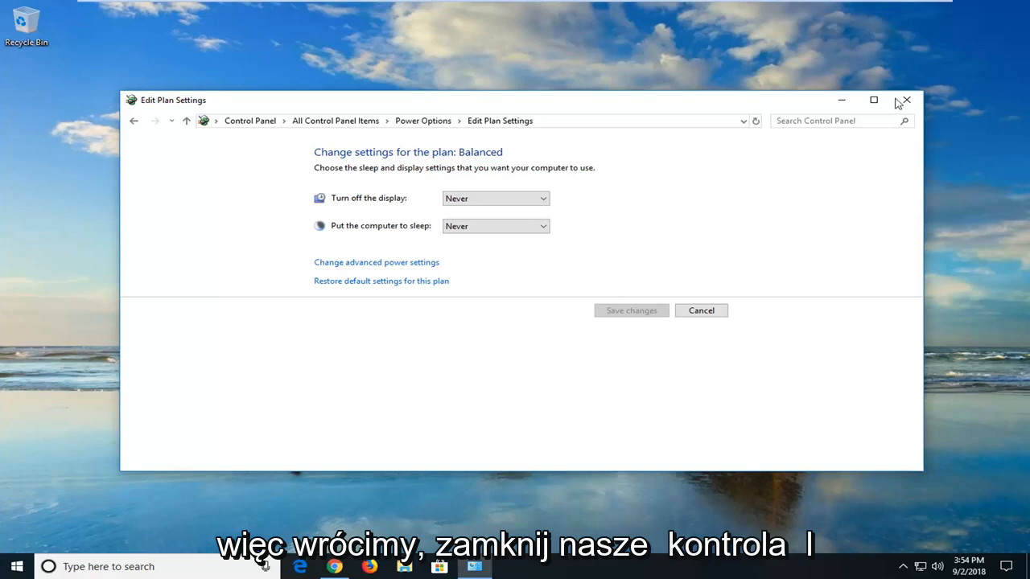
- Close Control Panel and search the Start menu for 'system'
{"action": "left_click", "coordinate": [10, 566]}
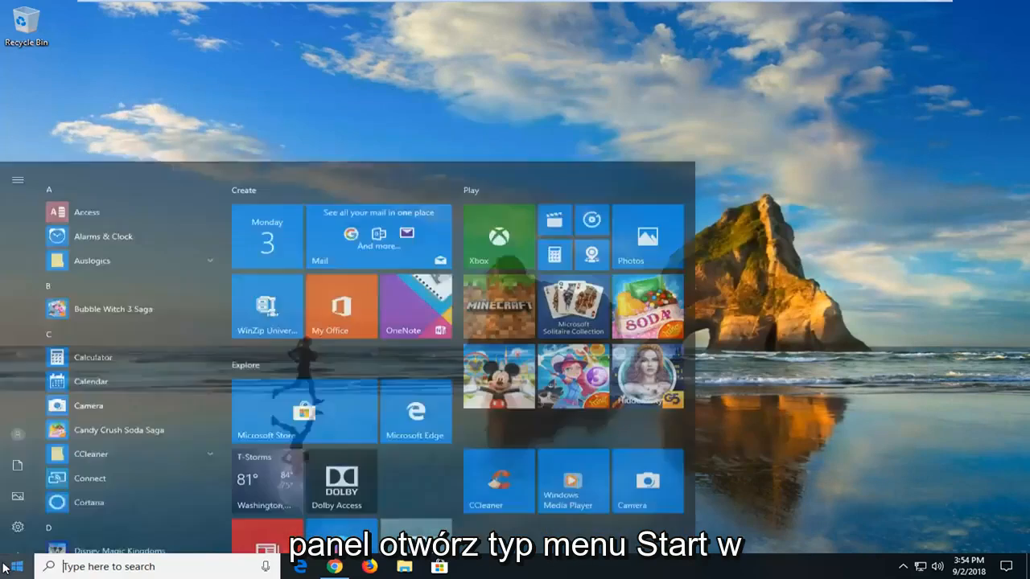
{"action": "type", "text": "system"}
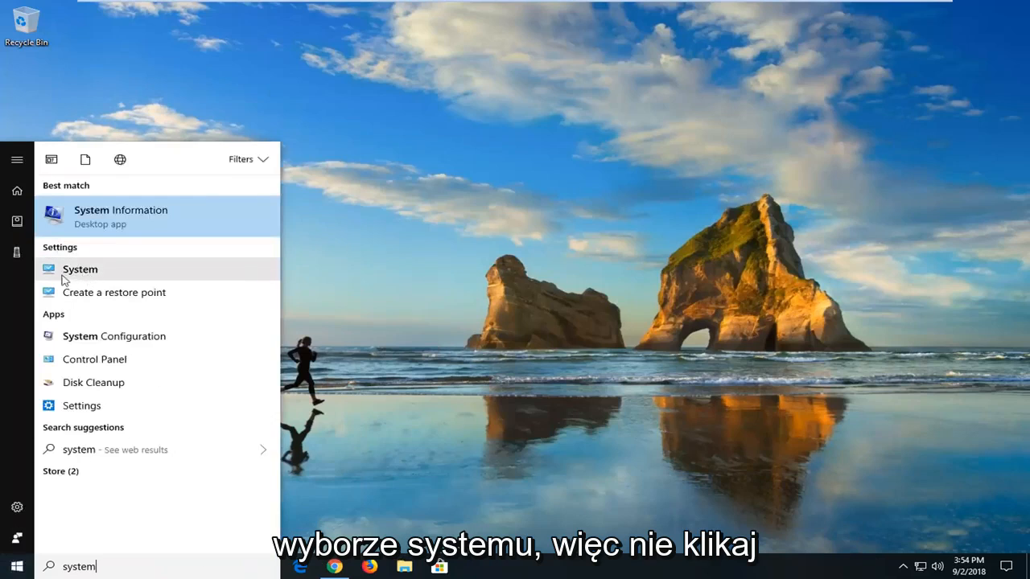
{"action": "mouse_move", "coordinate": [74, 265]}
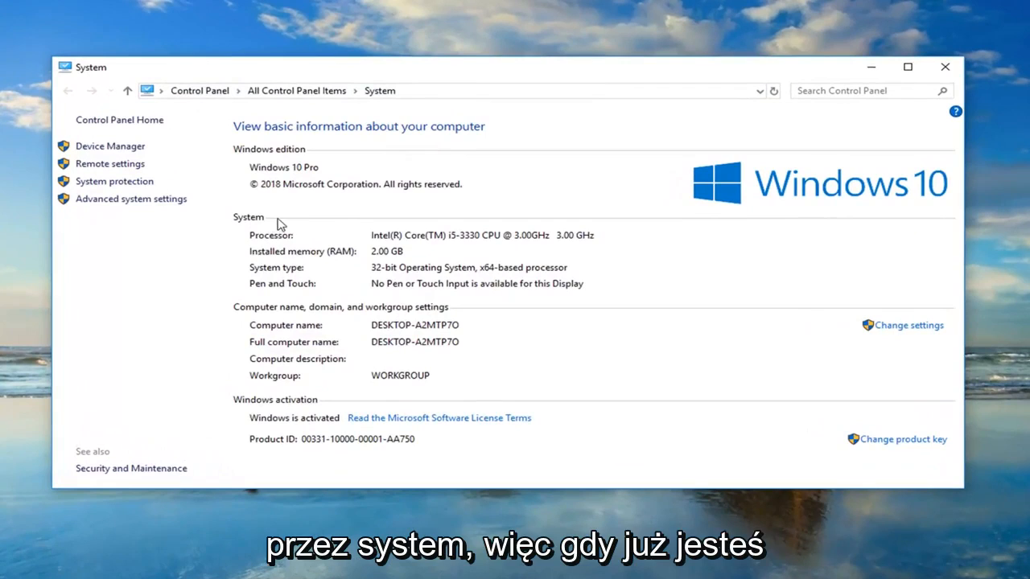
{"action": "mouse_move", "coordinate": [176, 234]}
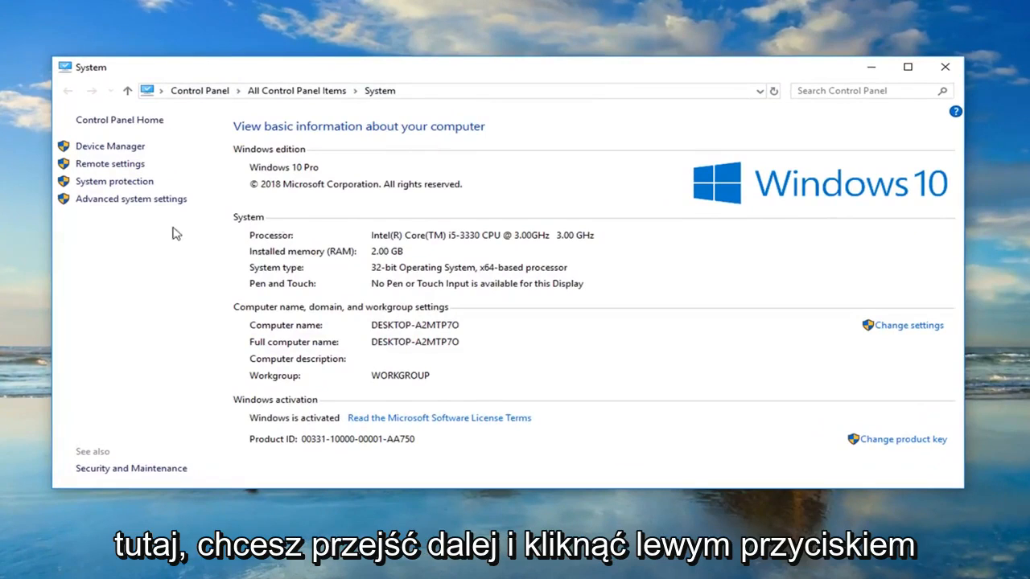
{"action": "mouse_move", "coordinate": [147, 209]}
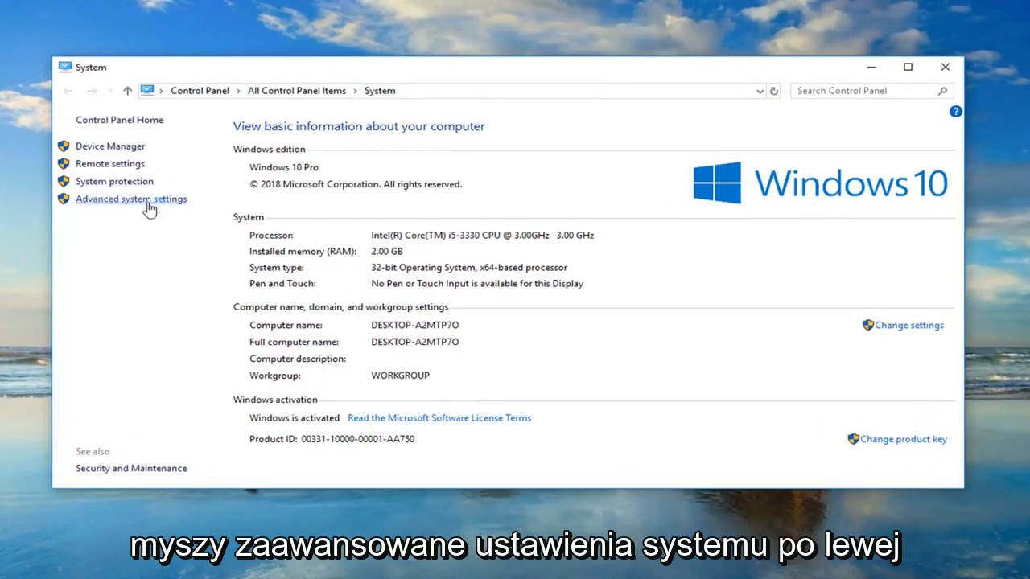
- Open Advanced system settings from the System page's left pane
{"action": "left_click", "coordinate": [132, 199]}
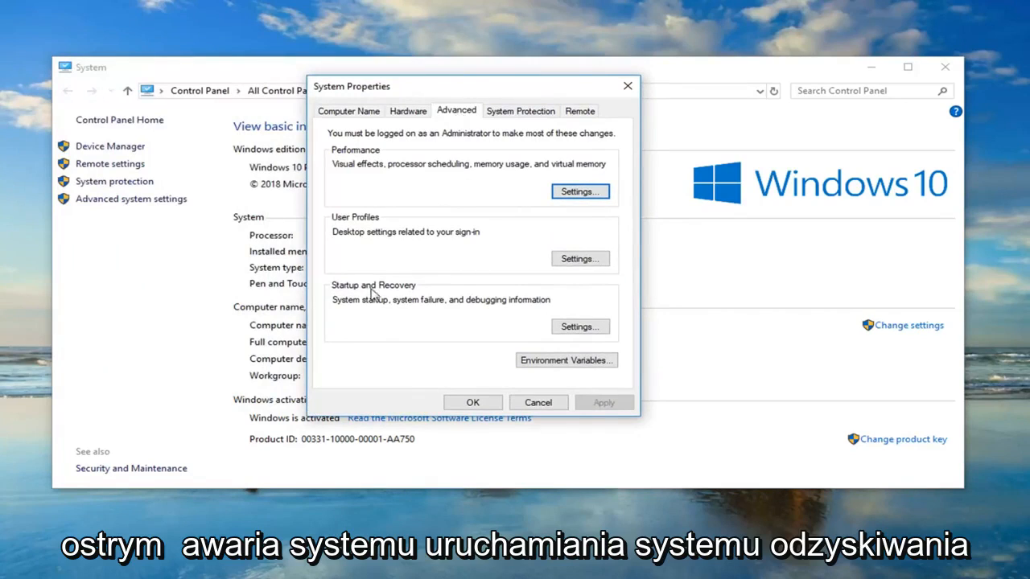
{"action": "mouse_move", "coordinate": [400, 309]}
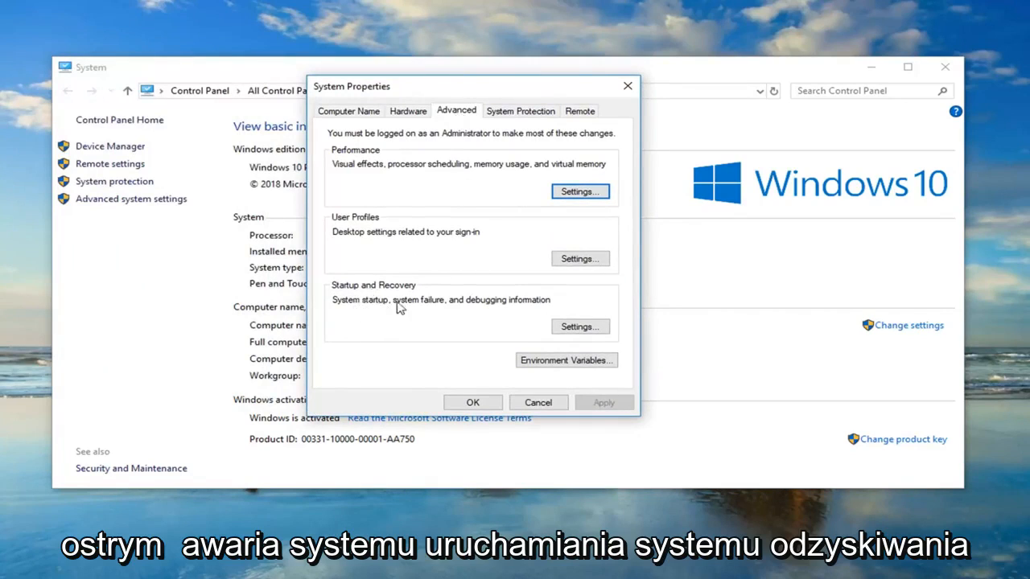
{"action": "mouse_move", "coordinate": [546, 306]}
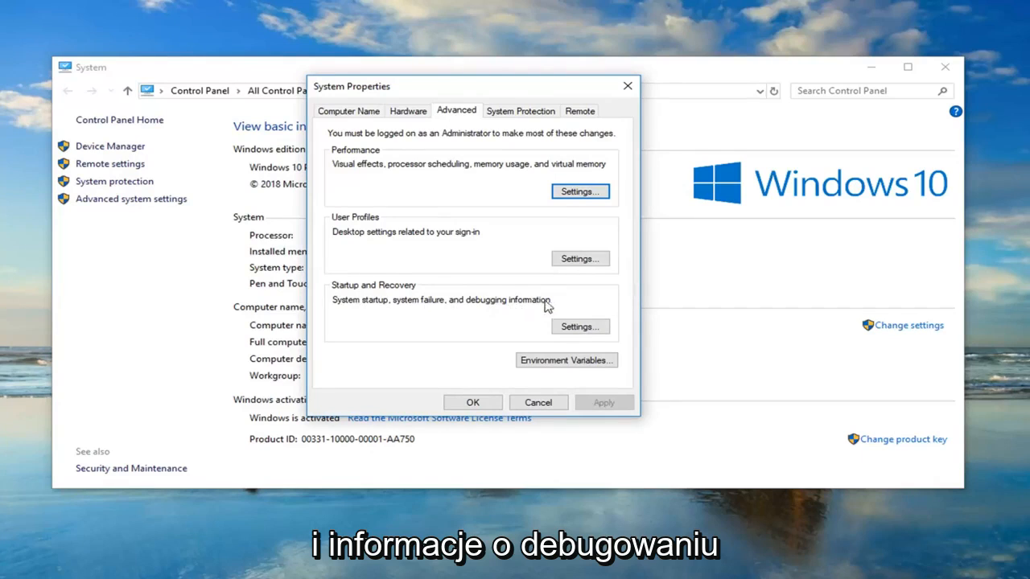
- Uncheck 'Automatically restart' in Startup and Recovery settings and confirm with OK
{"action": "left_click", "coordinate": [579, 326]}
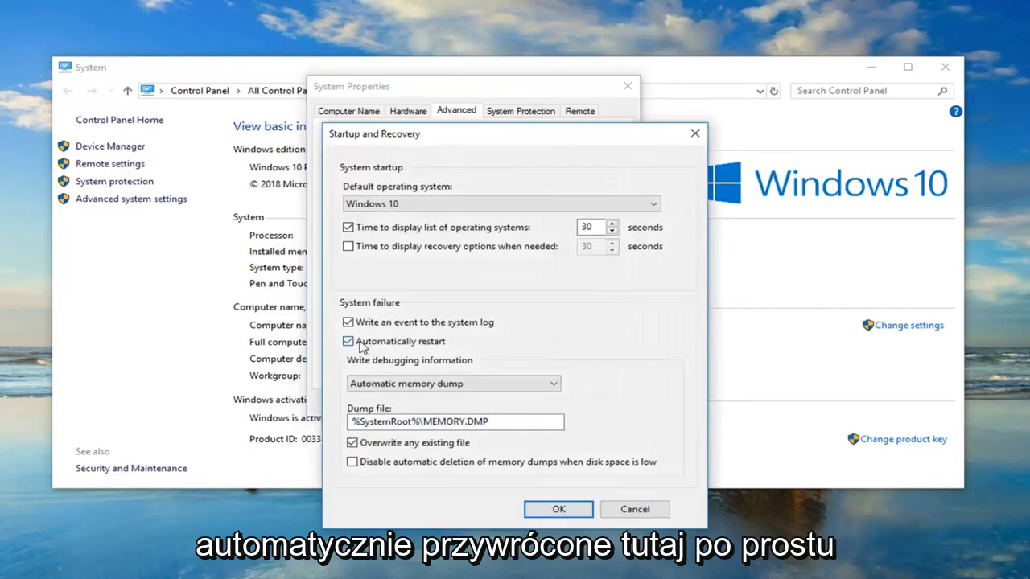
{"action": "left_click", "coordinate": [347, 341]}
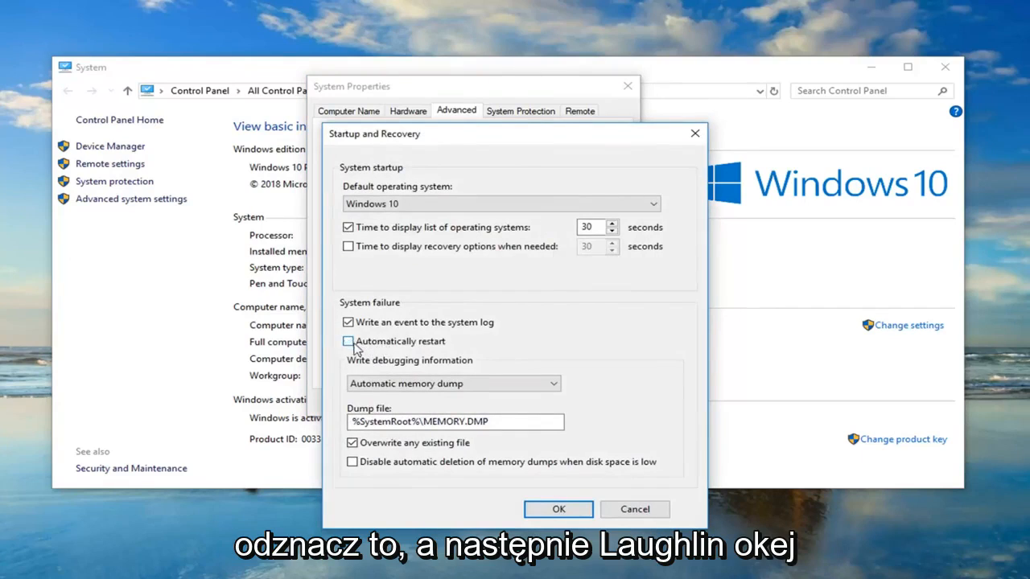
{"action": "left_click", "coordinate": [557, 509]}
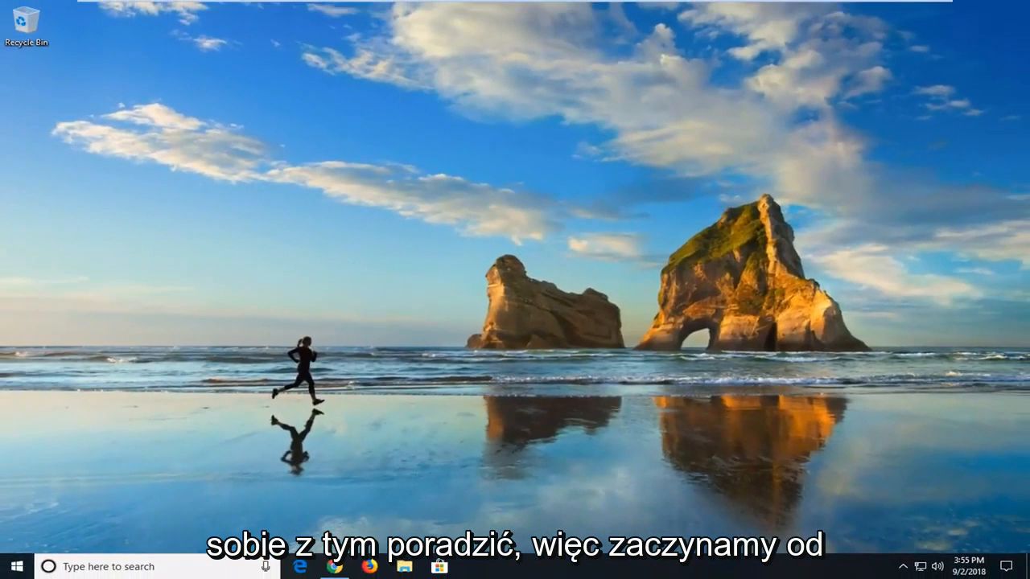
- Search the Start menu for 'device manager' and launch Device Manager
{"action": "left_click", "coordinate": [13, 568]}
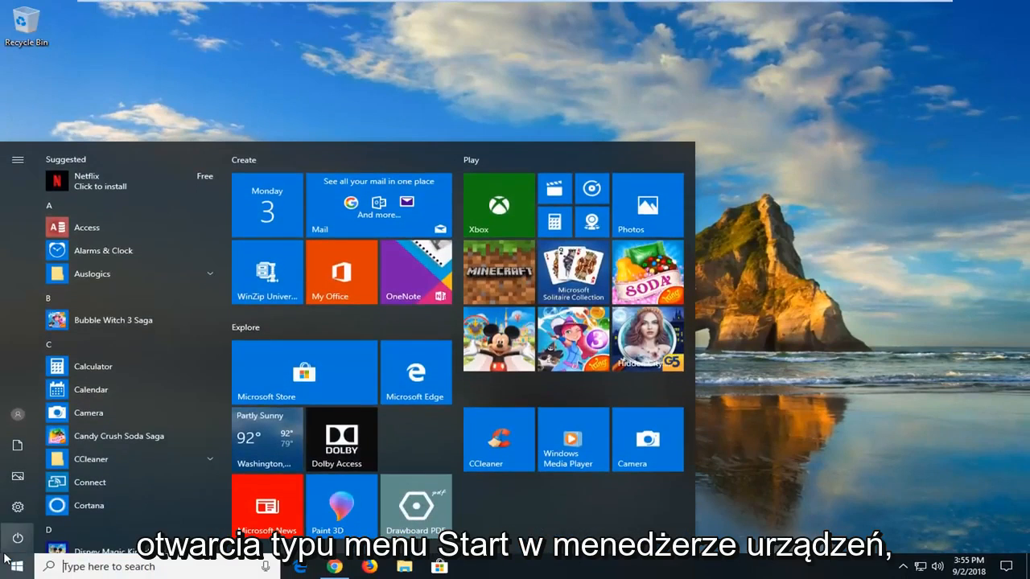
{"action": "type", "text": "device manager"}
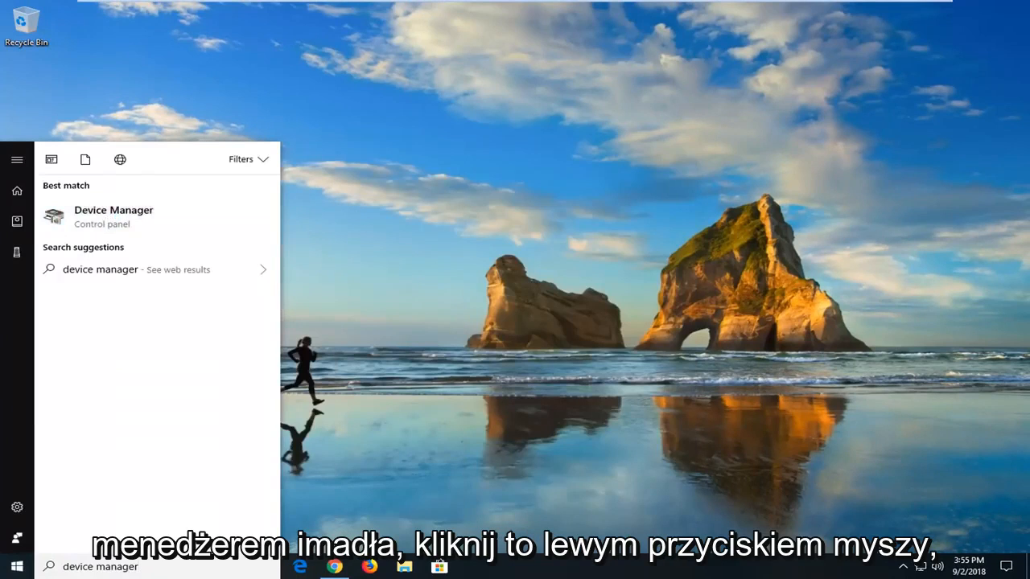
{"action": "left_click", "coordinate": [114, 210]}
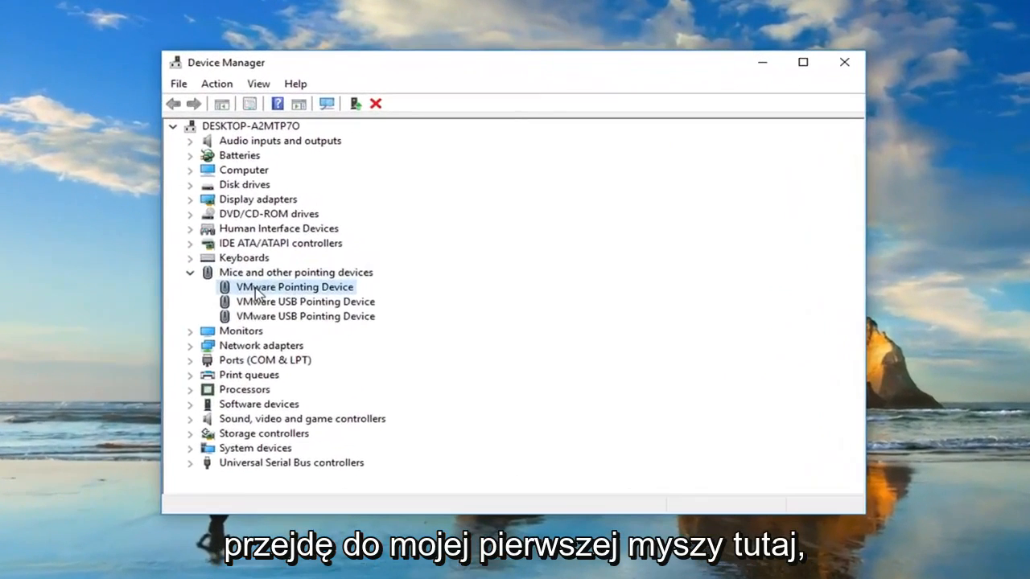
- Right-click VMware Pointing Device under Mice and other pointing devices
{"action": "right_click", "coordinate": [293, 288]}
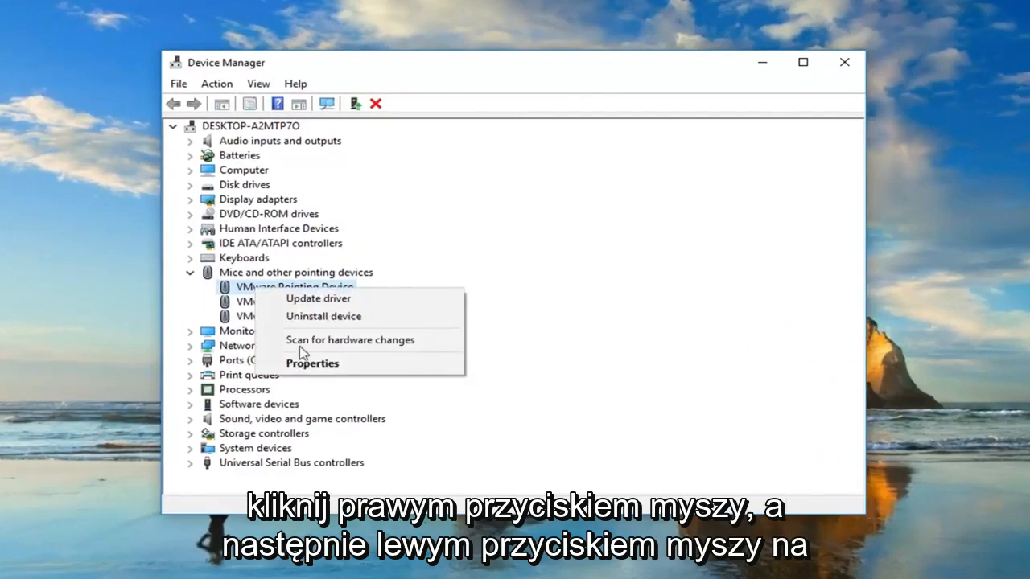
{"action": "mouse_move", "coordinate": [308, 365]}
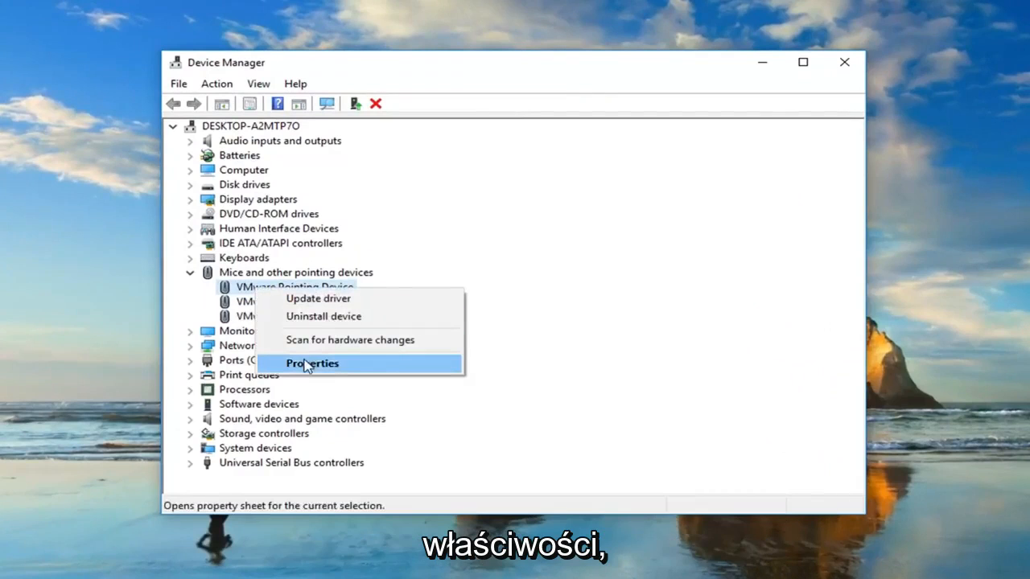
- Check the VMware Pointing Device's Resources tab in Properties, then close the dialog
{"action": "left_click", "coordinate": [312, 364]}
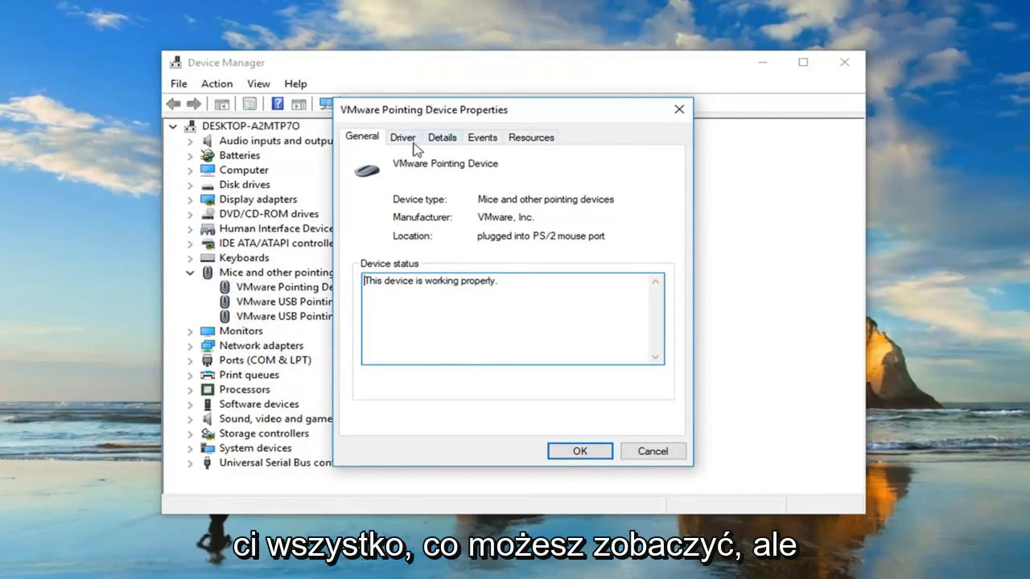
{"action": "mouse_move", "coordinate": [642, 155]}
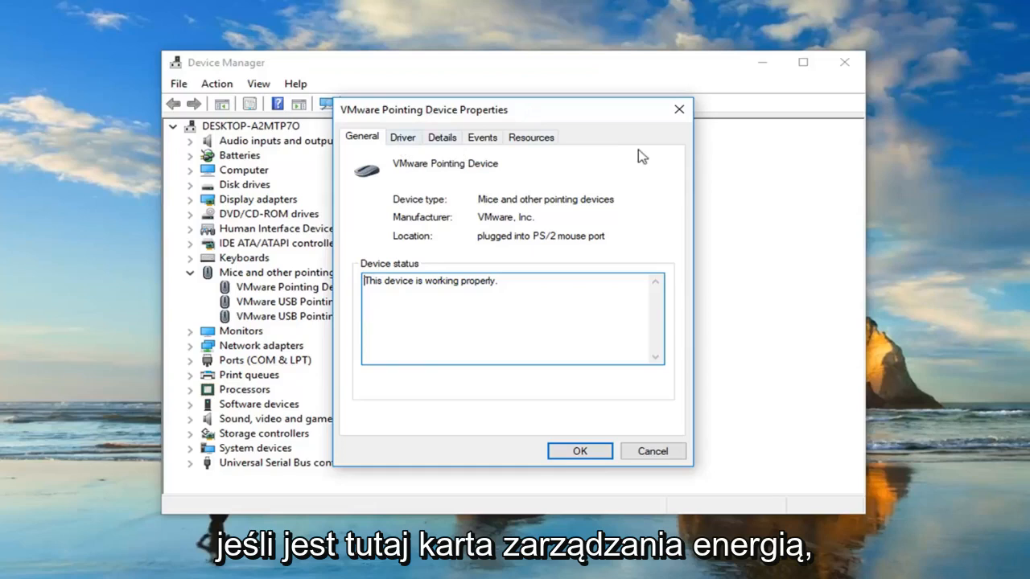
{"action": "left_click", "coordinate": [531, 137]}
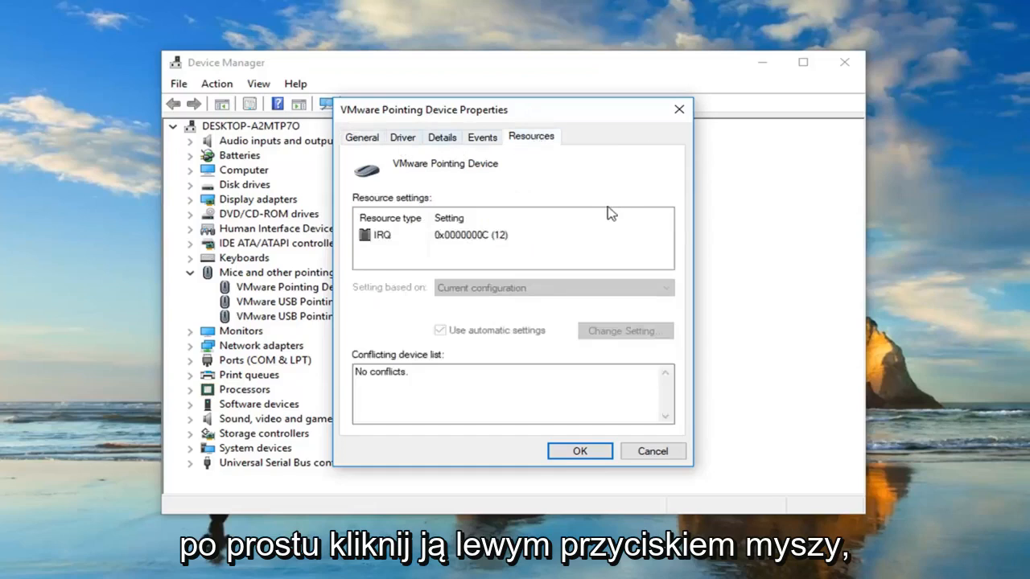
{"action": "mouse_move", "coordinate": [578, 206]}
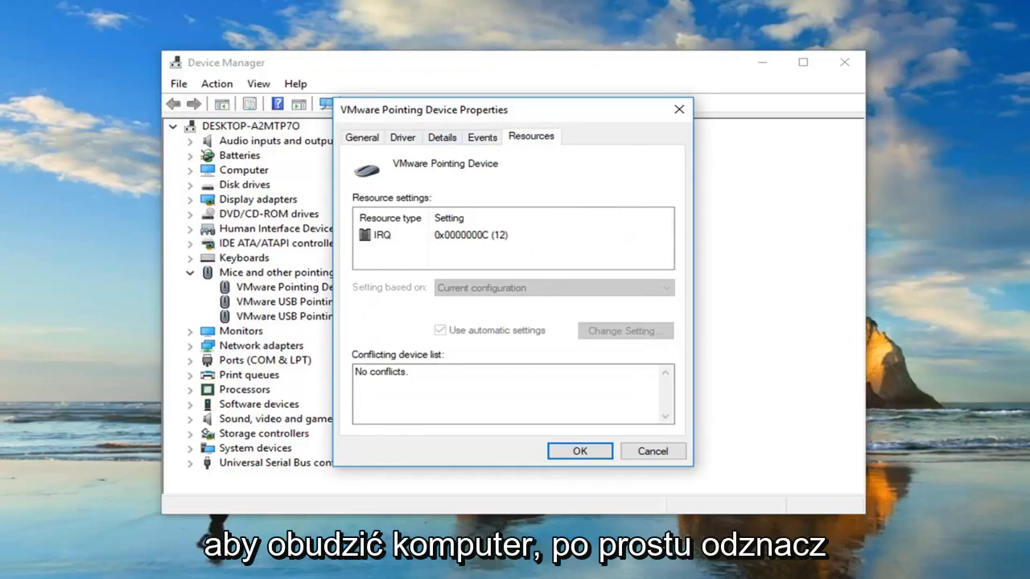
{"action": "left_click", "coordinate": [579, 451]}
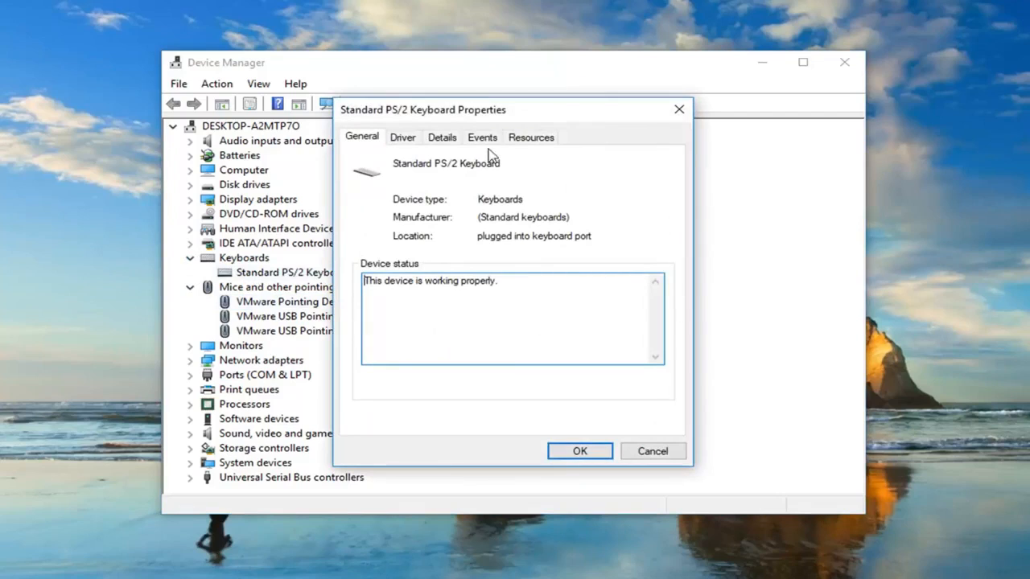
{"action": "mouse_move", "coordinate": [625, 141]}
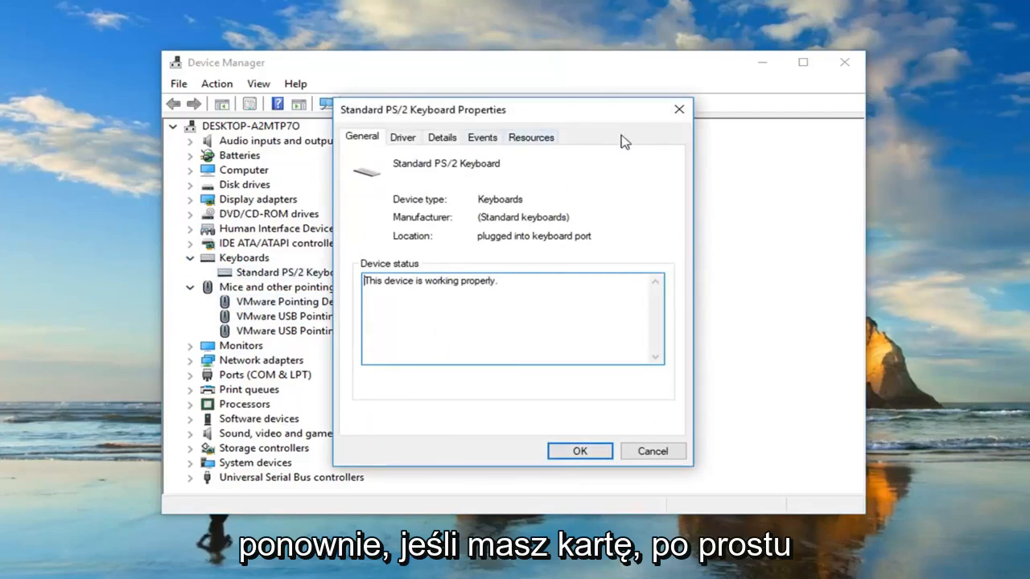
{"action": "mouse_move", "coordinate": [603, 188]}
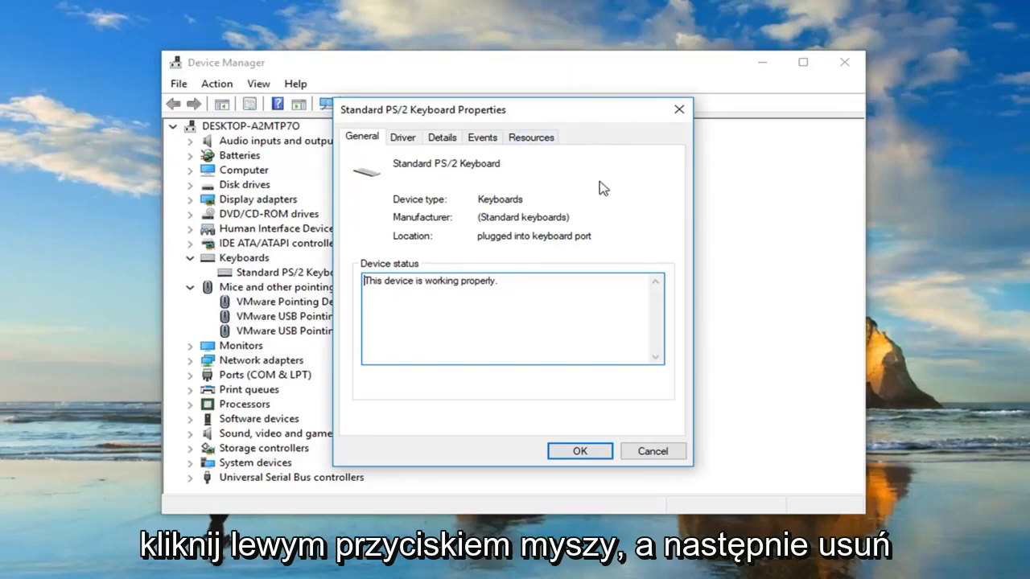